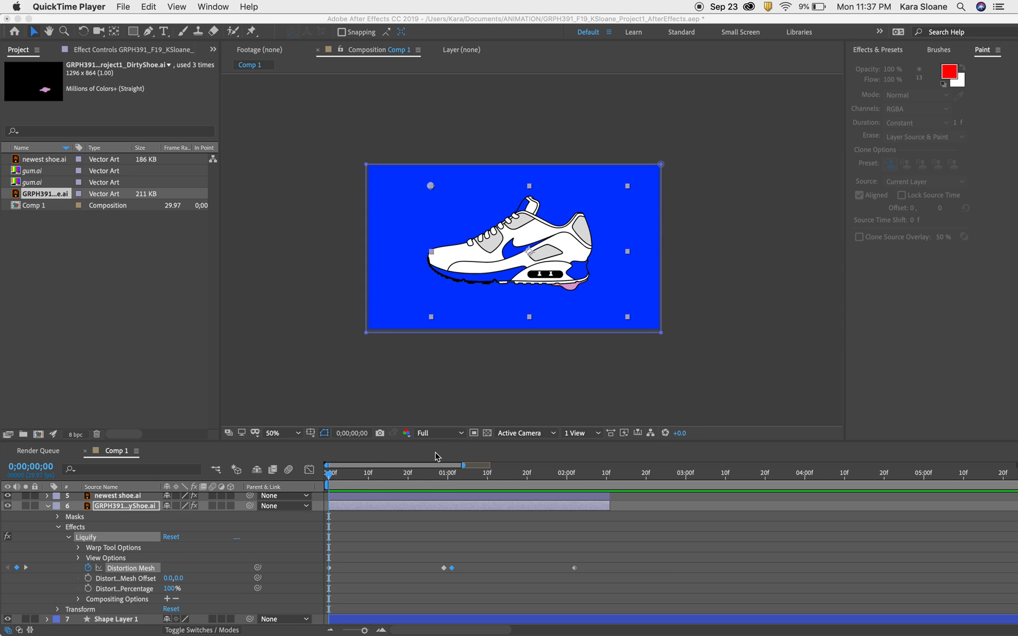
pyautogui.moveTo(330, 483)
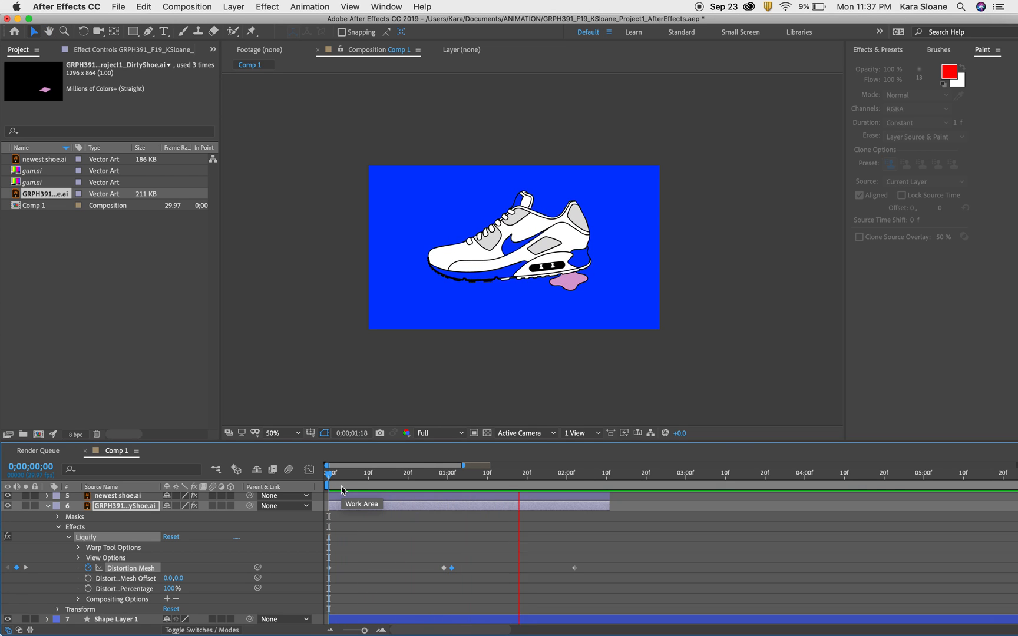
# Scrub to preview, return to the first frame, and select the gum artwork layer
pyautogui.click(747, 472)
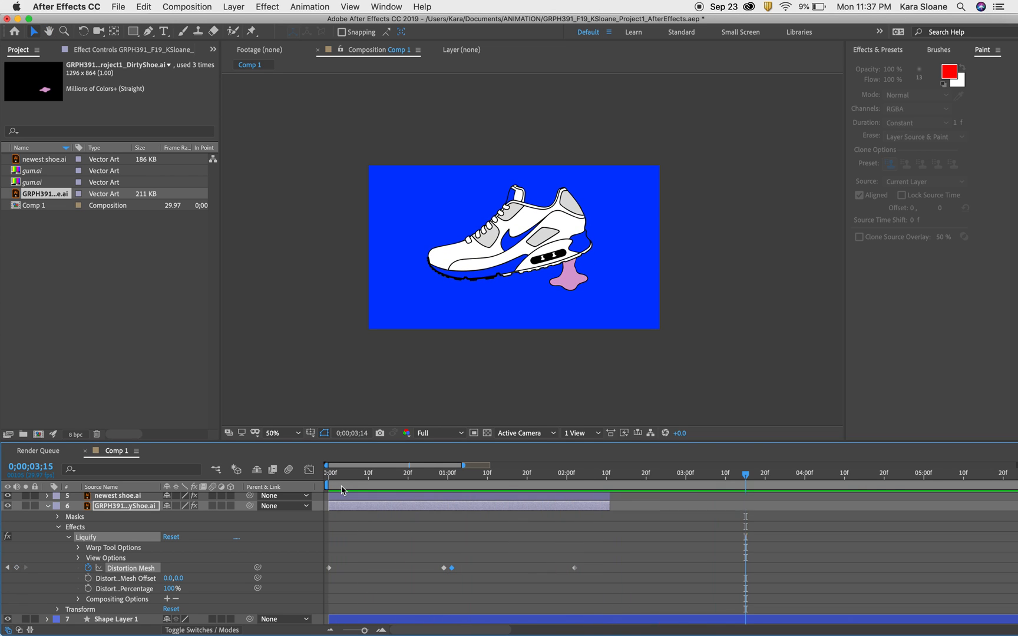
pyautogui.click(328, 468)
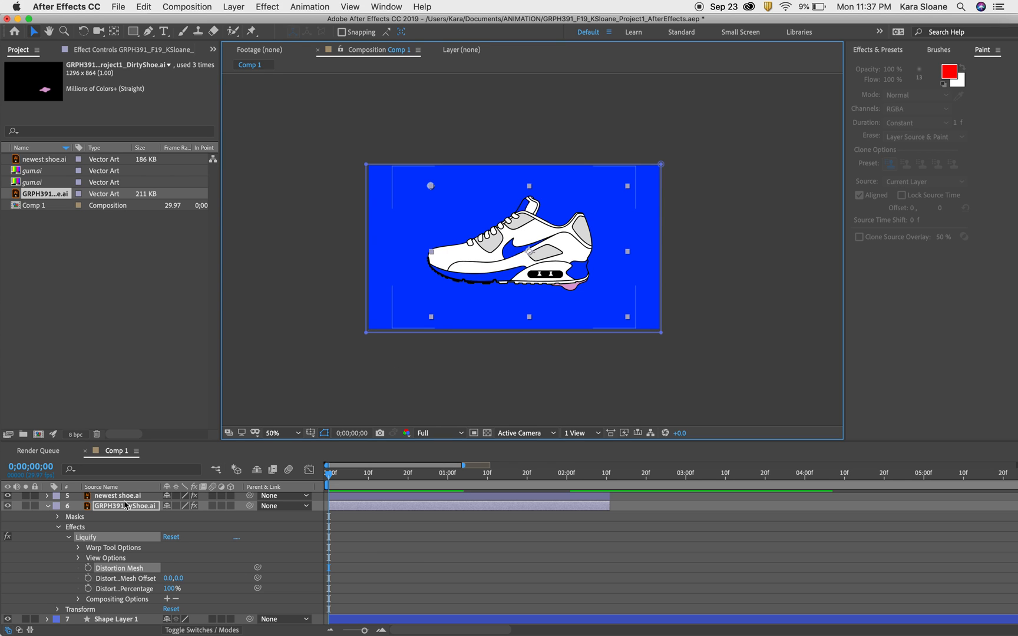
pyautogui.click(118, 495)
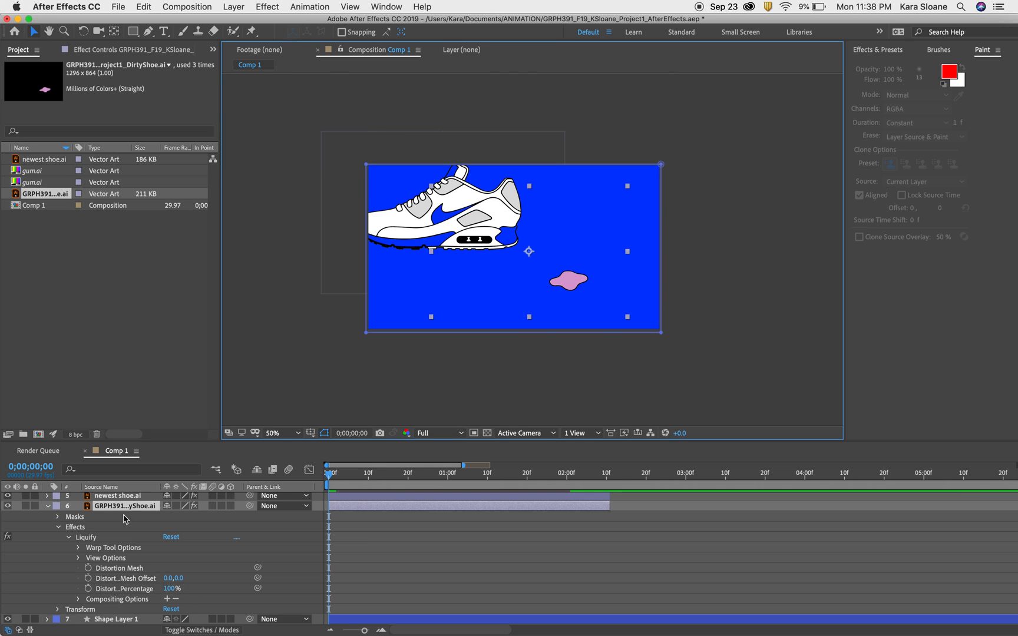
pyautogui.moveTo(169, 399)
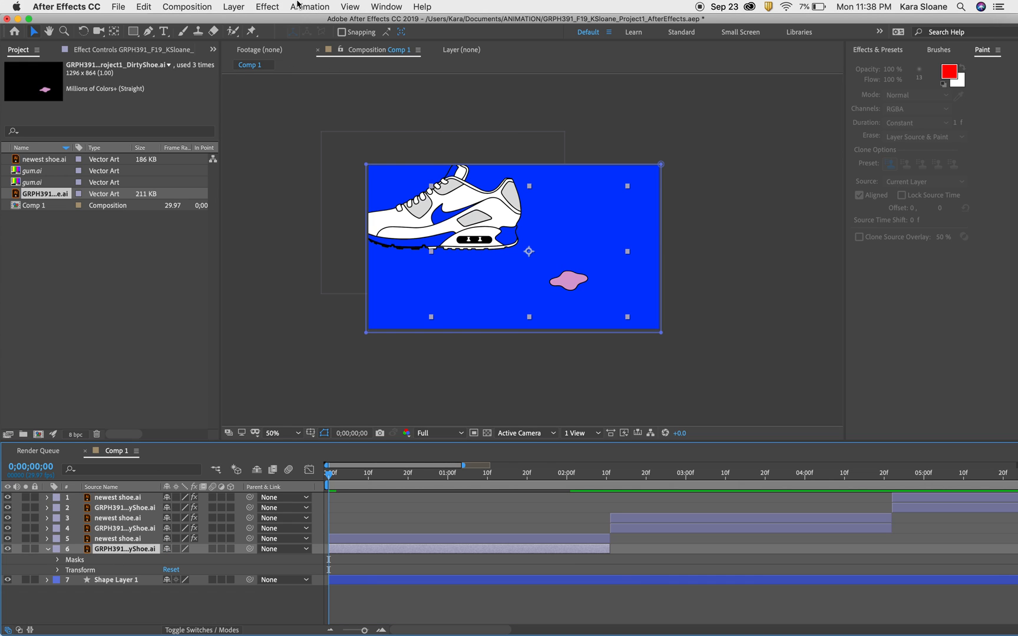
# Apply Effect > Distort > Liquify to the selected gum layer
pyautogui.click(267, 7)
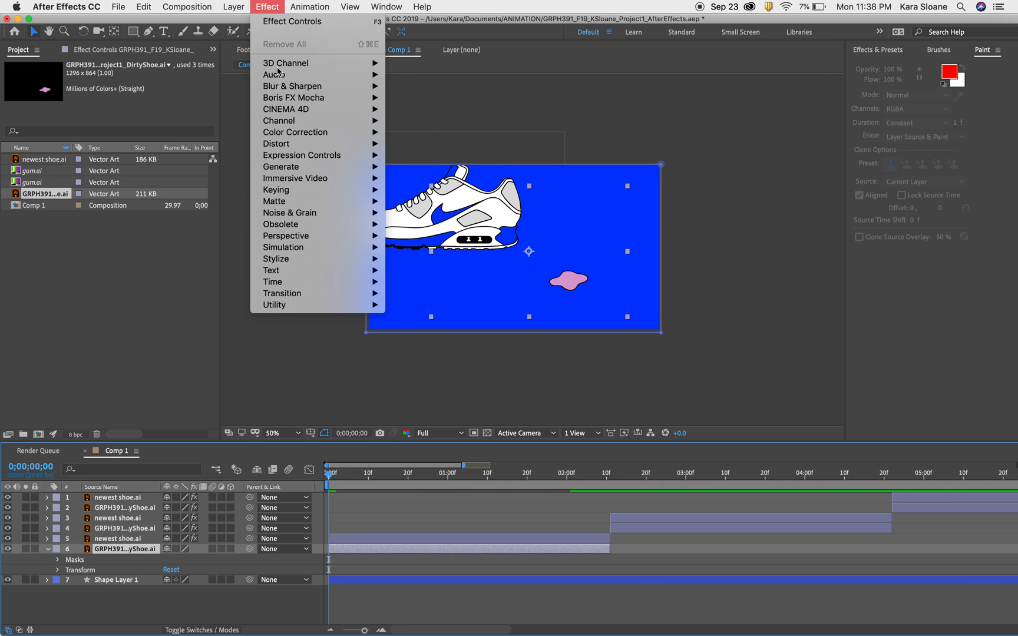
pyautogui.moveTo(276, 144)
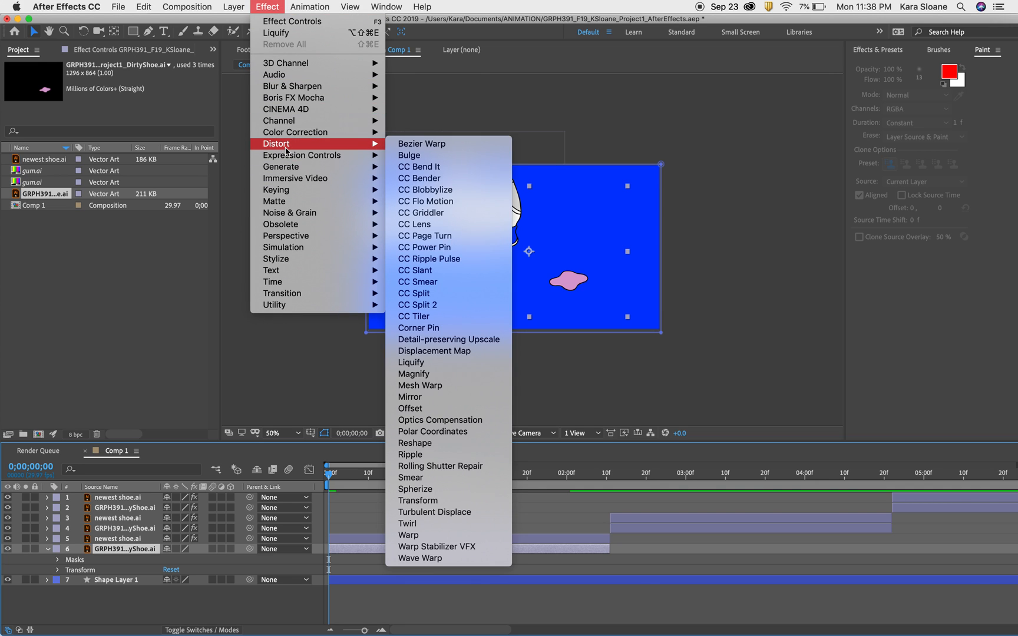
pyautogui.moveTo(411, 362)
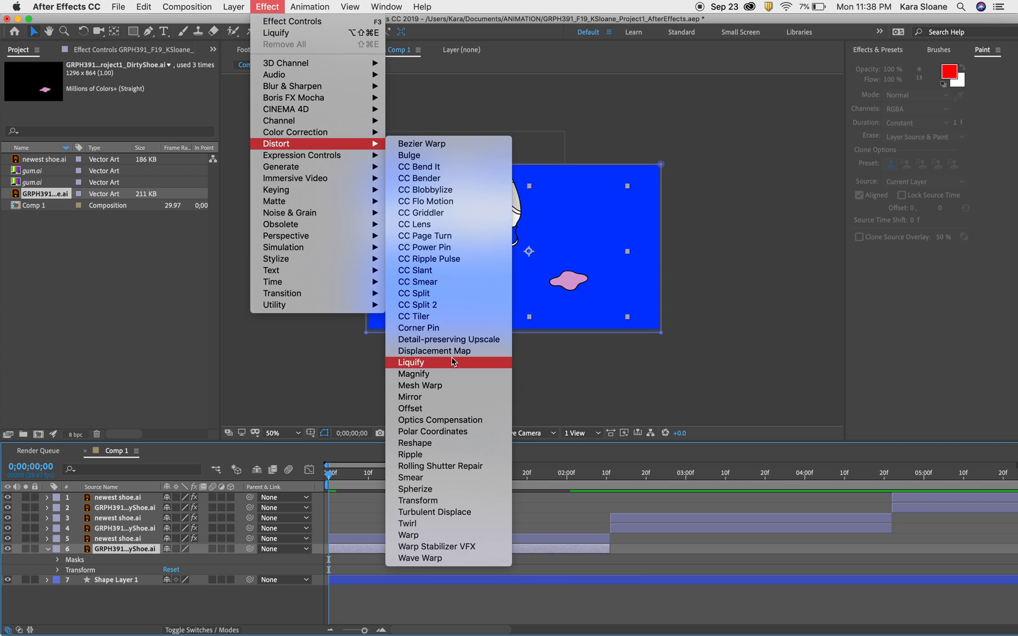
pyautogui.click(411, 362)
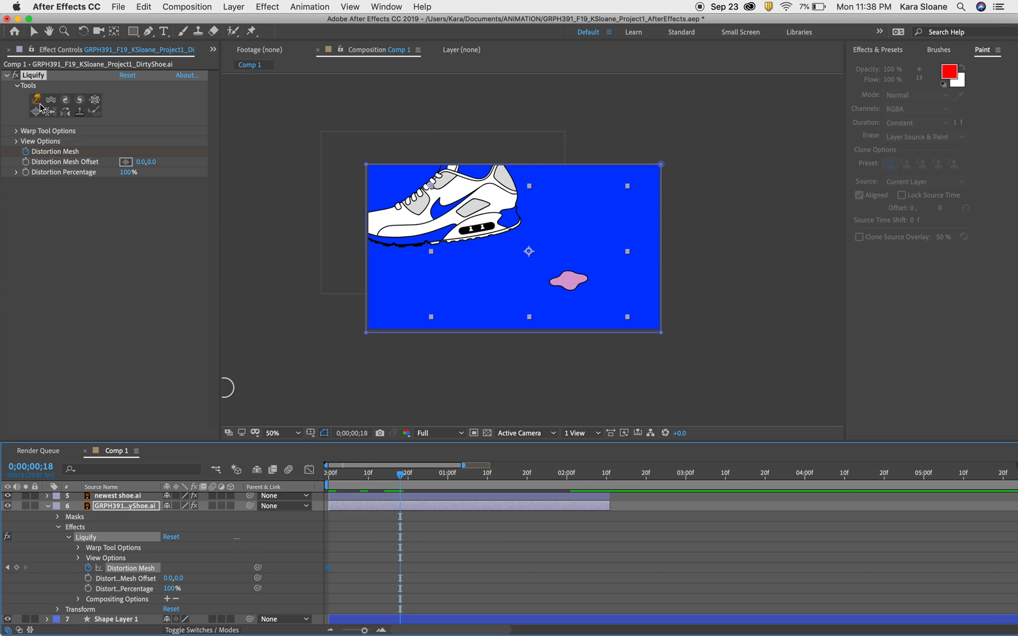
pyautogui.moveTo(521, 292)
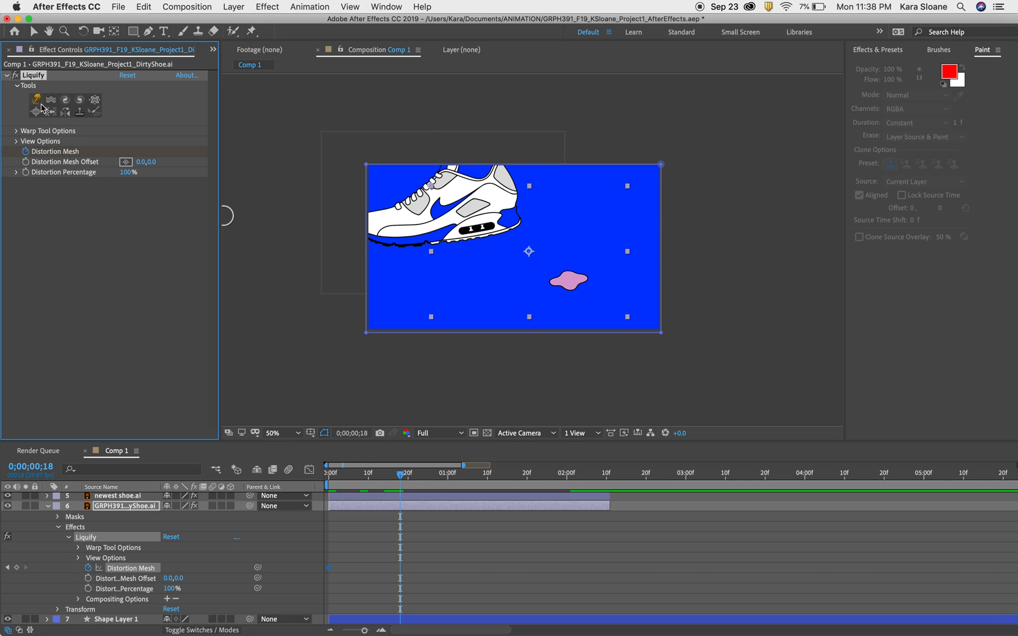
pyautogui.moveTo(593, 290)
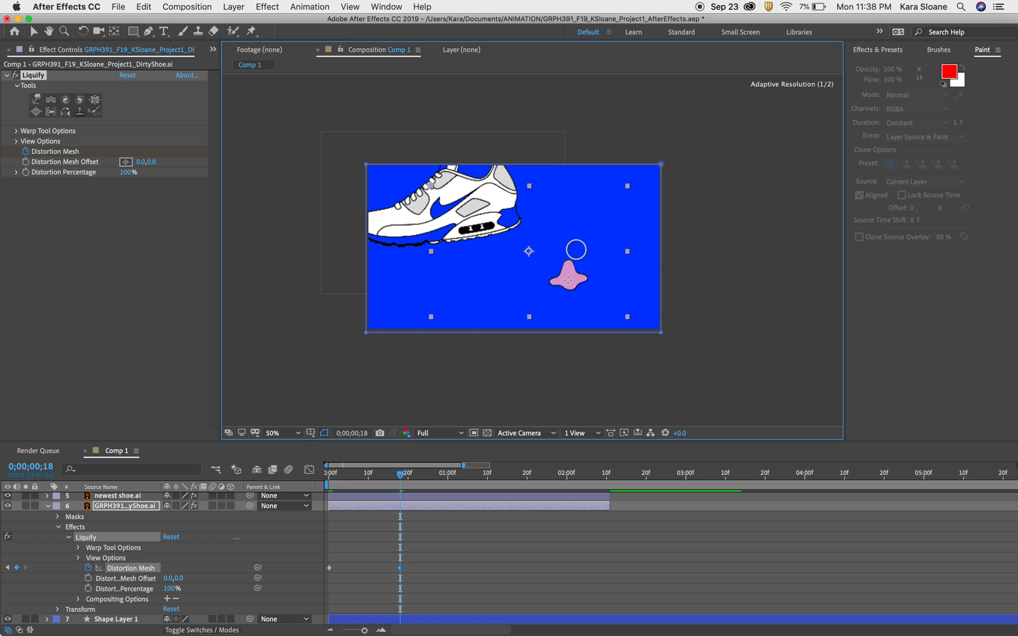
# Warp the gum blob upward into a tall column at frame 18 and set magnification to 100%
pyautogui.click(272, 434)
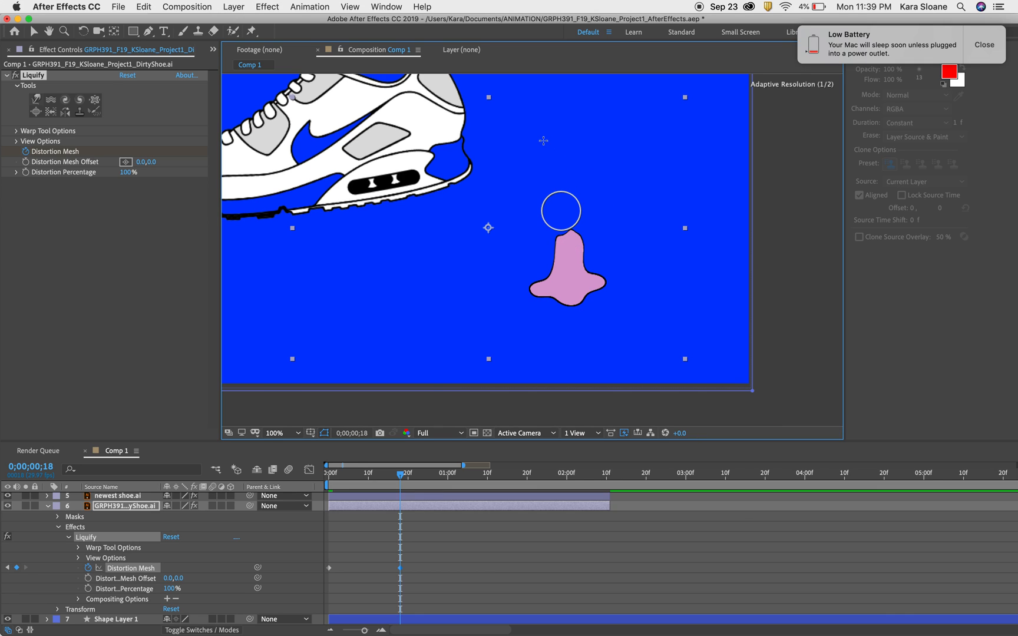
pyautogui.moveTo(553, 180)
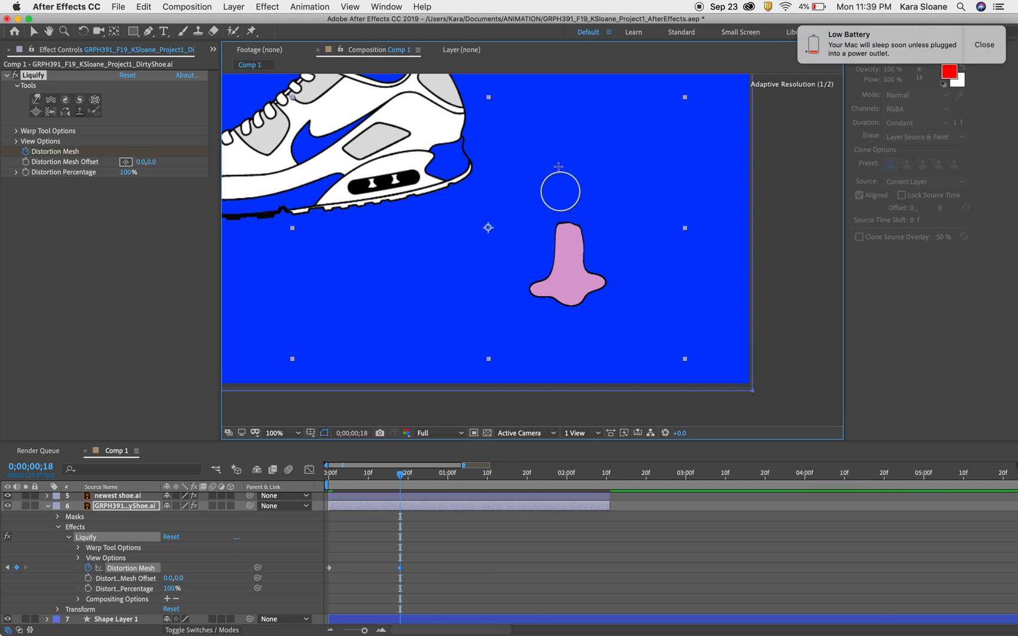
pyautogui.click(274, 434)
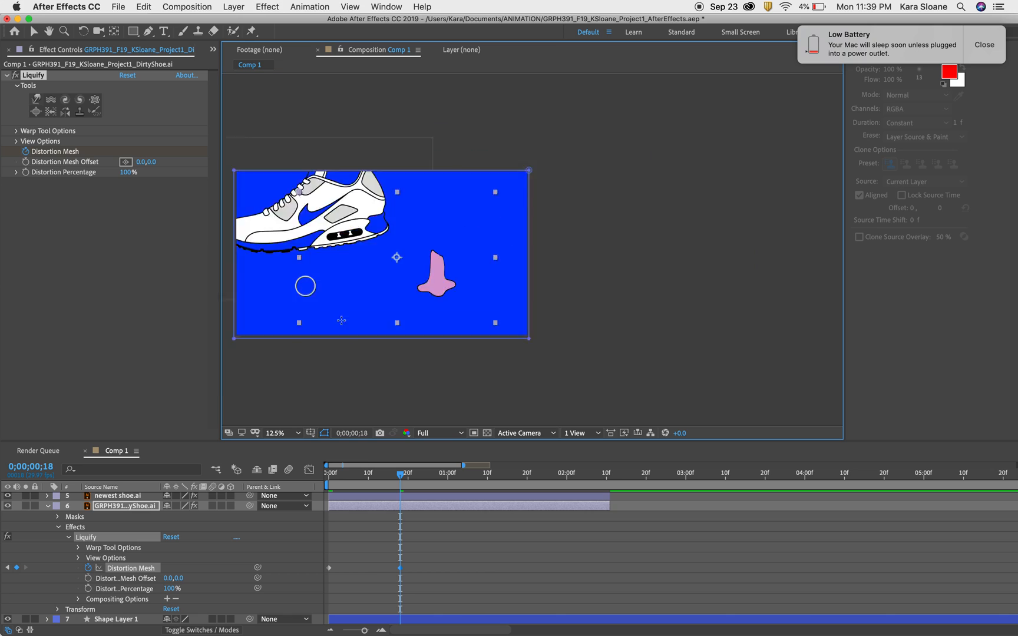
pyautogui.click(276, 434)
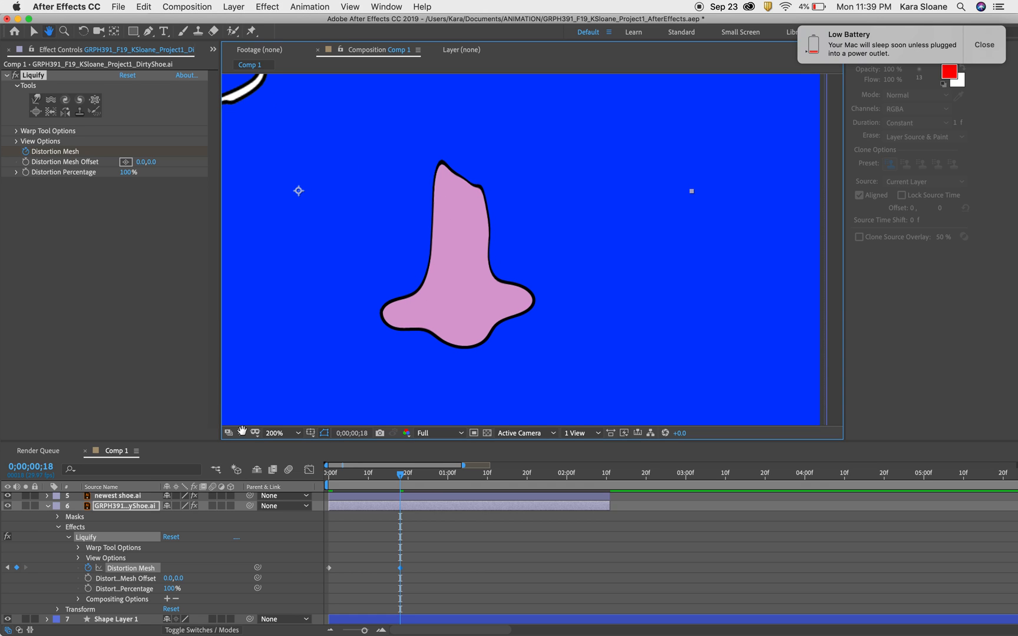
pyautogui.click(274, 433)
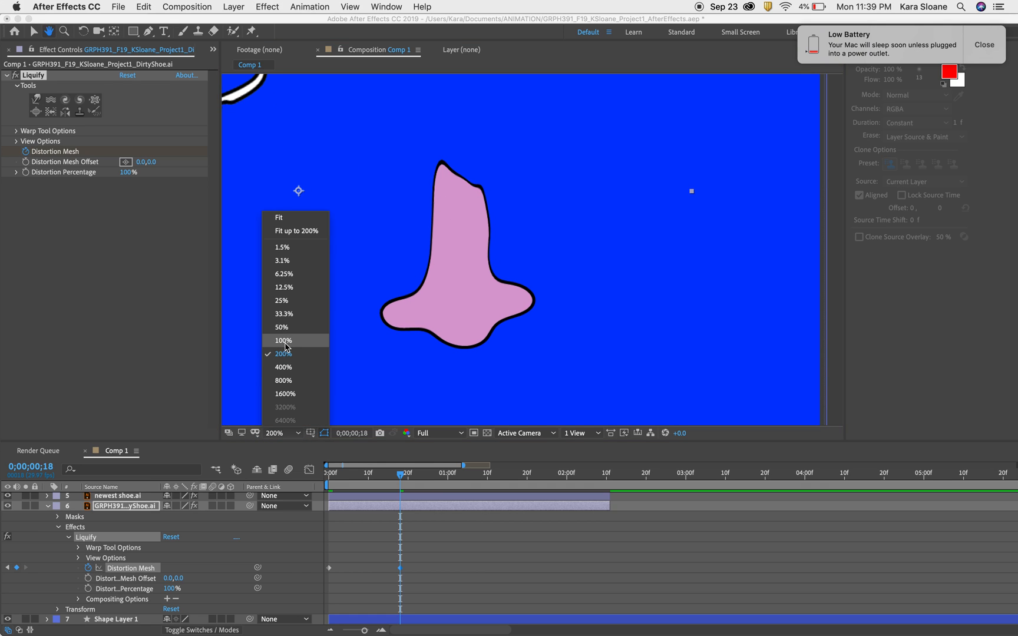
pyautogui.click(283, 341)
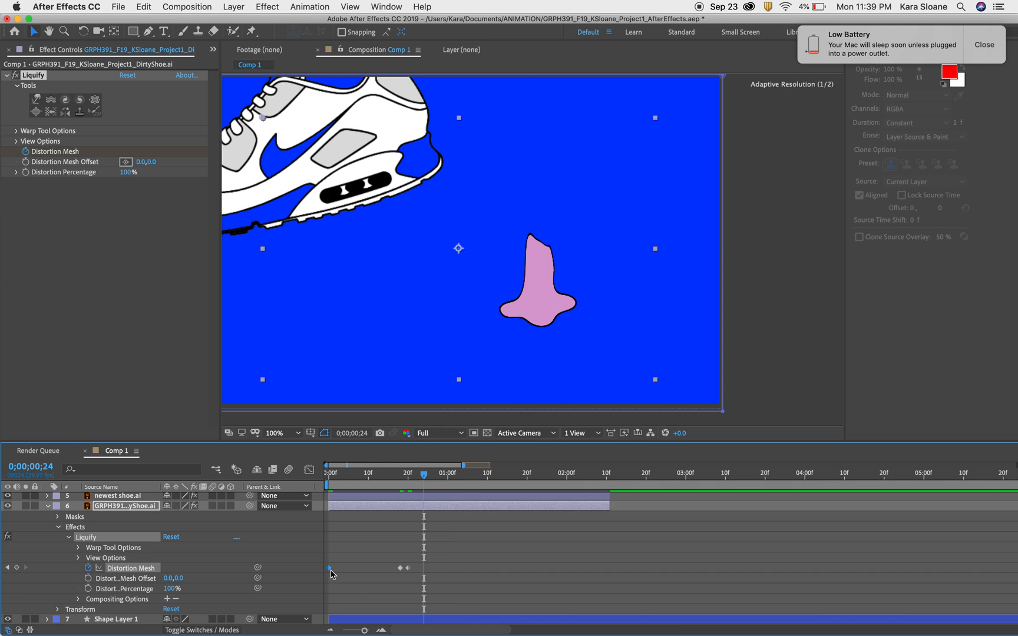
# Select the first Distortion Mesh keyframe and check the stretch at frames 4, 19 and 20
pyautogui.click(434, 474)
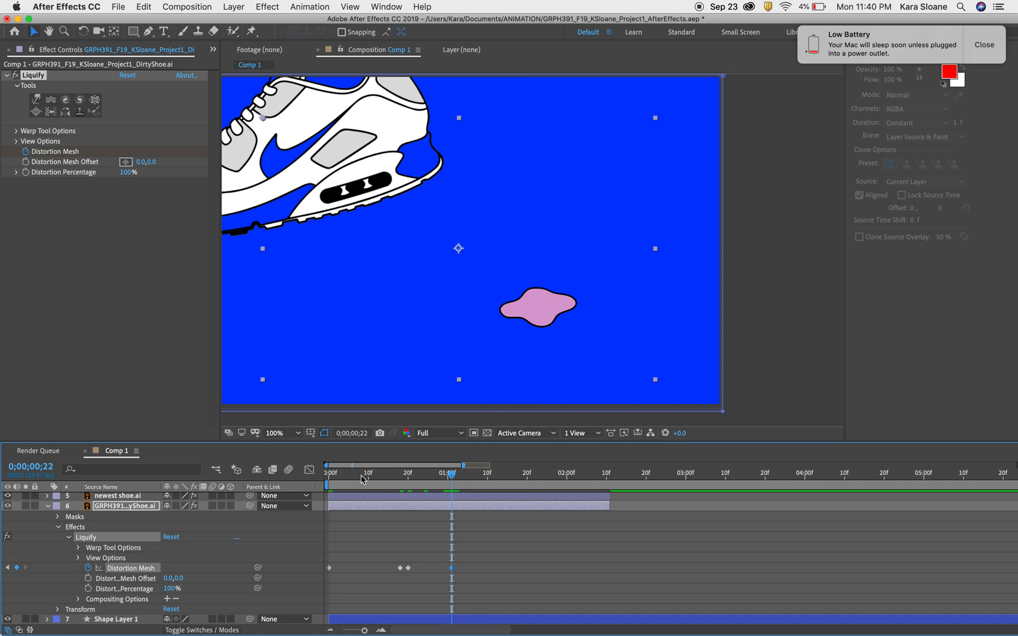
pyautogui.click(360, 474)
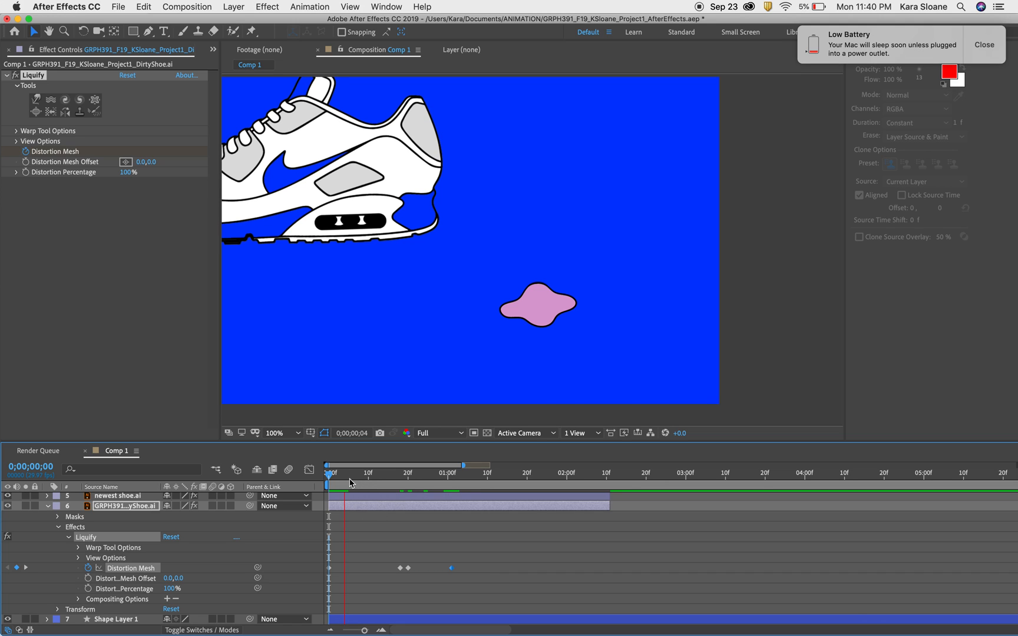
pyautogui.click(326, 472)
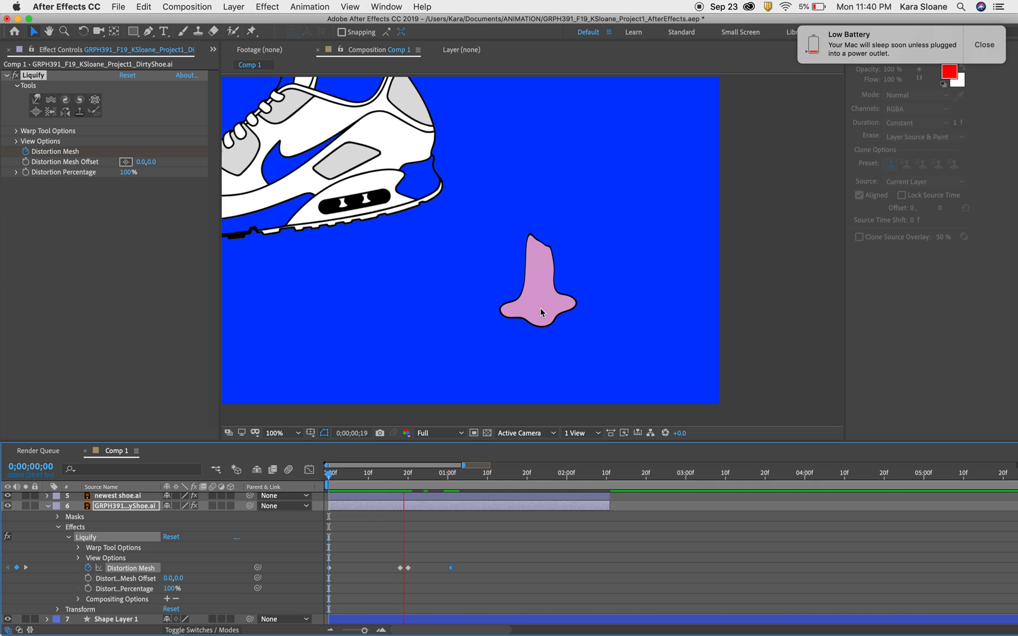
pyautogui.click(413, 473)
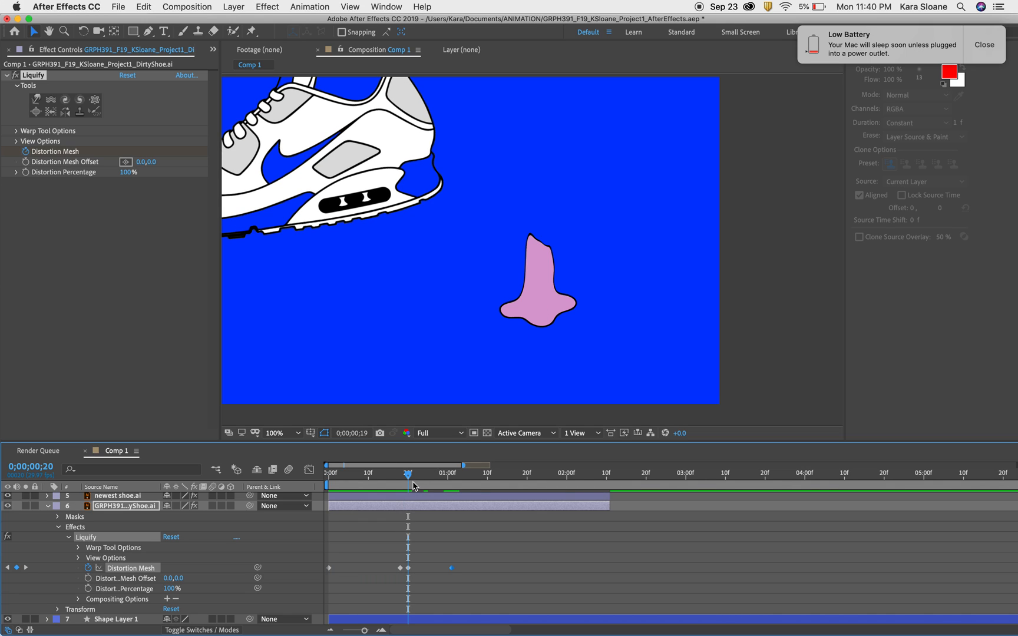
pyautogui.click(408, 473)
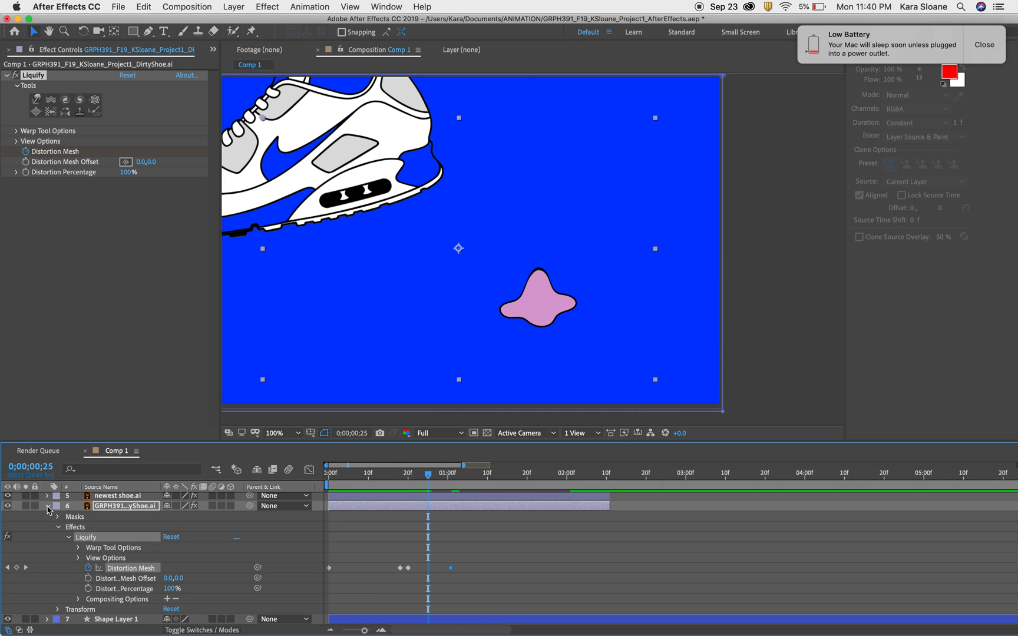
# Collapse the gum layer, select the shoe layer to show CC Bend It, and check frame 15
pyautogui.click(47, 508)
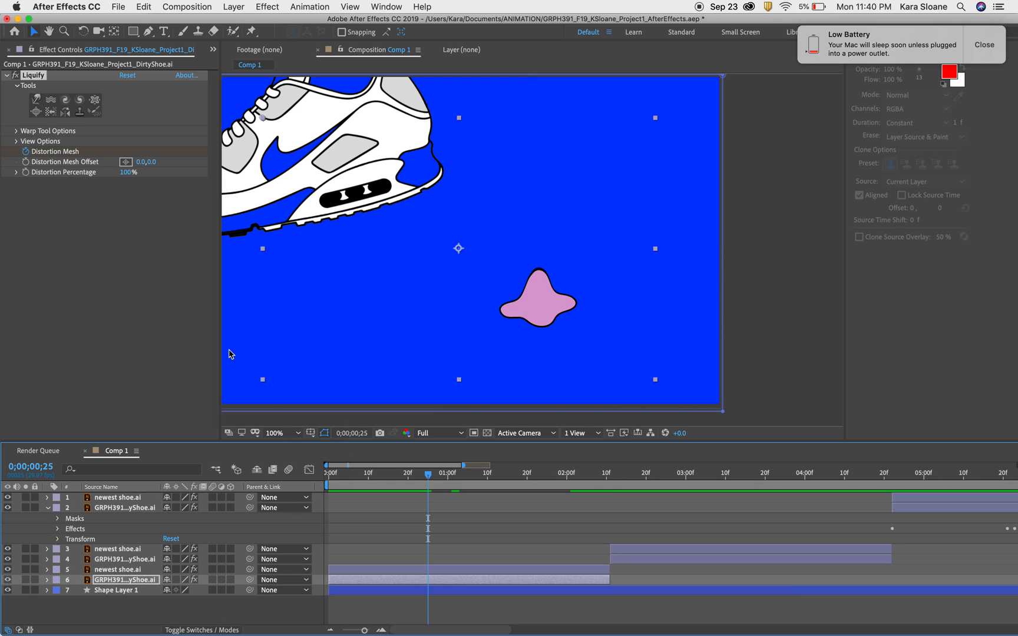
pyautogui.moveTo(116, 504)
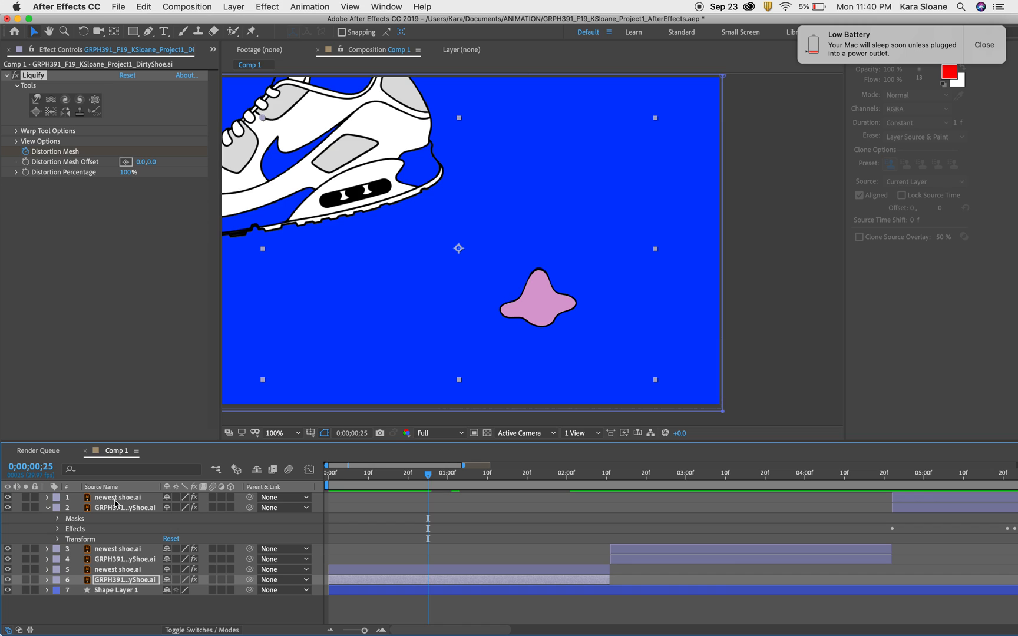
pyautogui.click(117, 498)
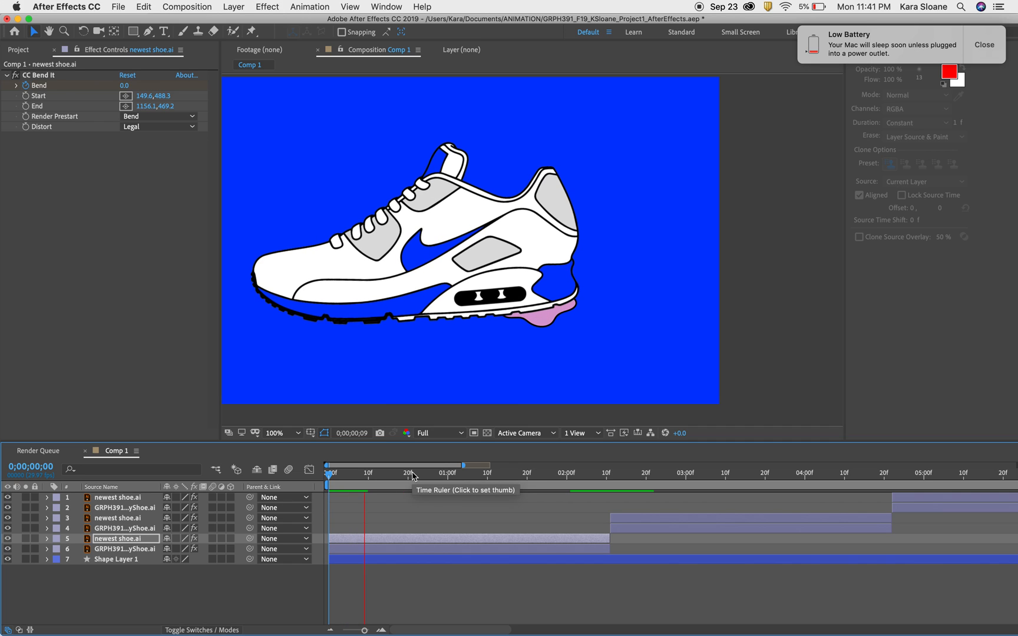
pyautogui.click(384, 472)
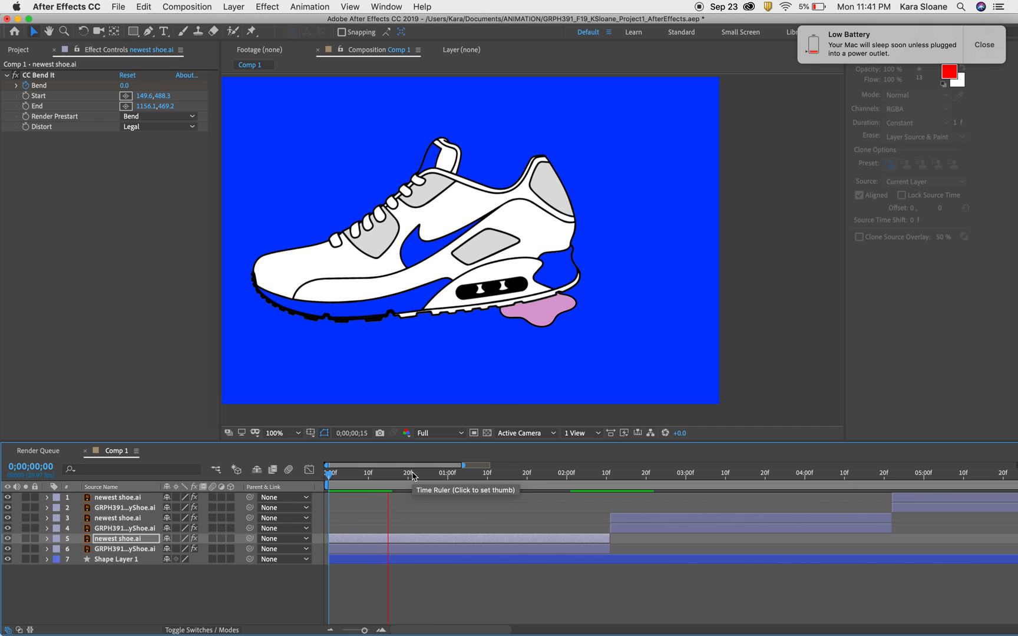